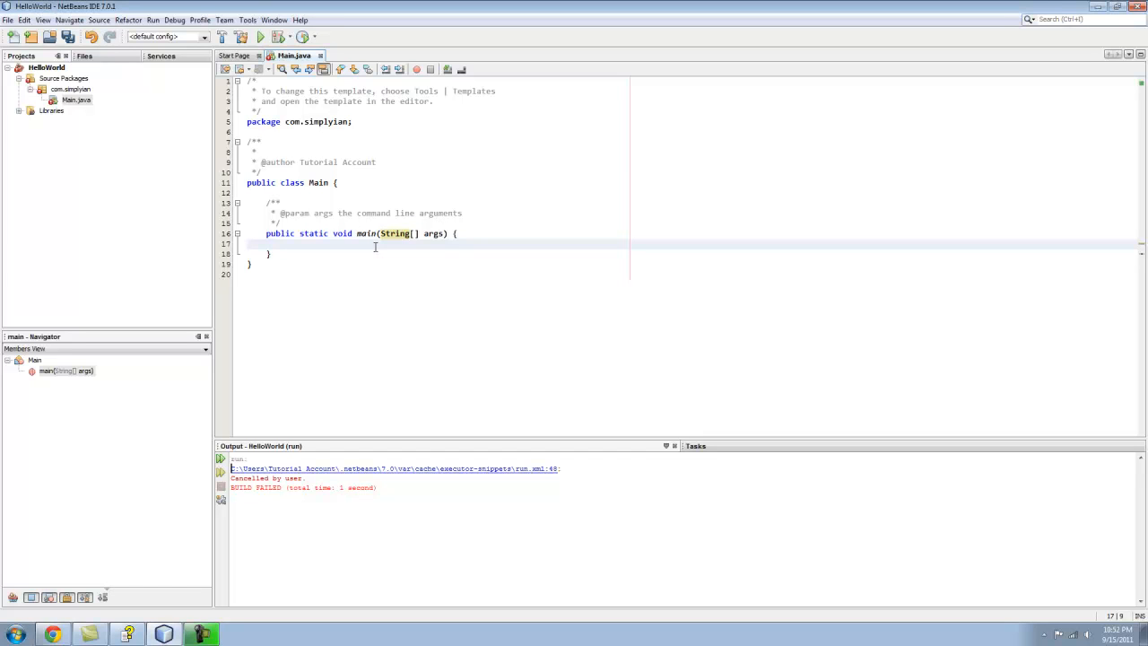
Write 'double myDouble;' inside main, correcting the mistyped variable name along the way
left_click(285, 244)
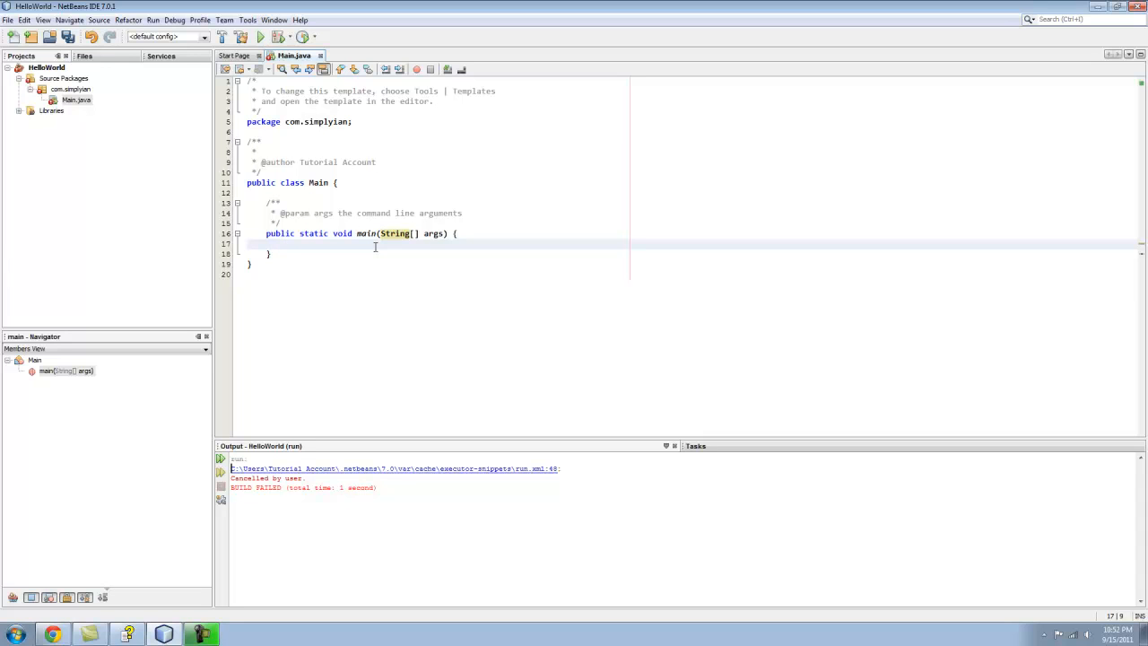
left_click(286, 244)
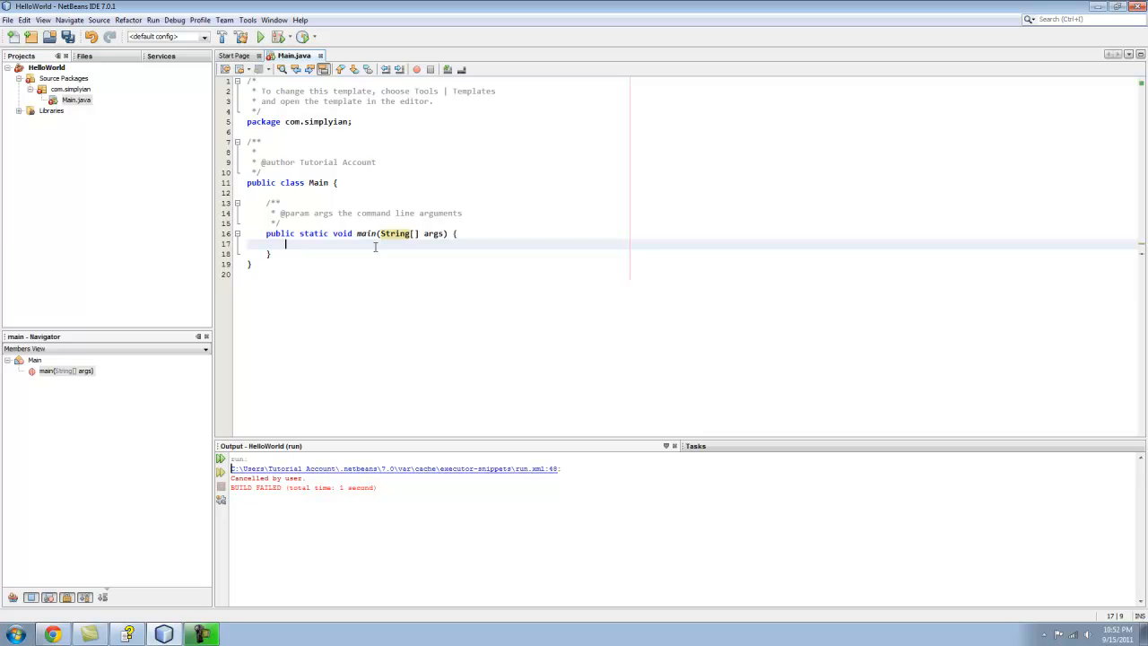
type("double")
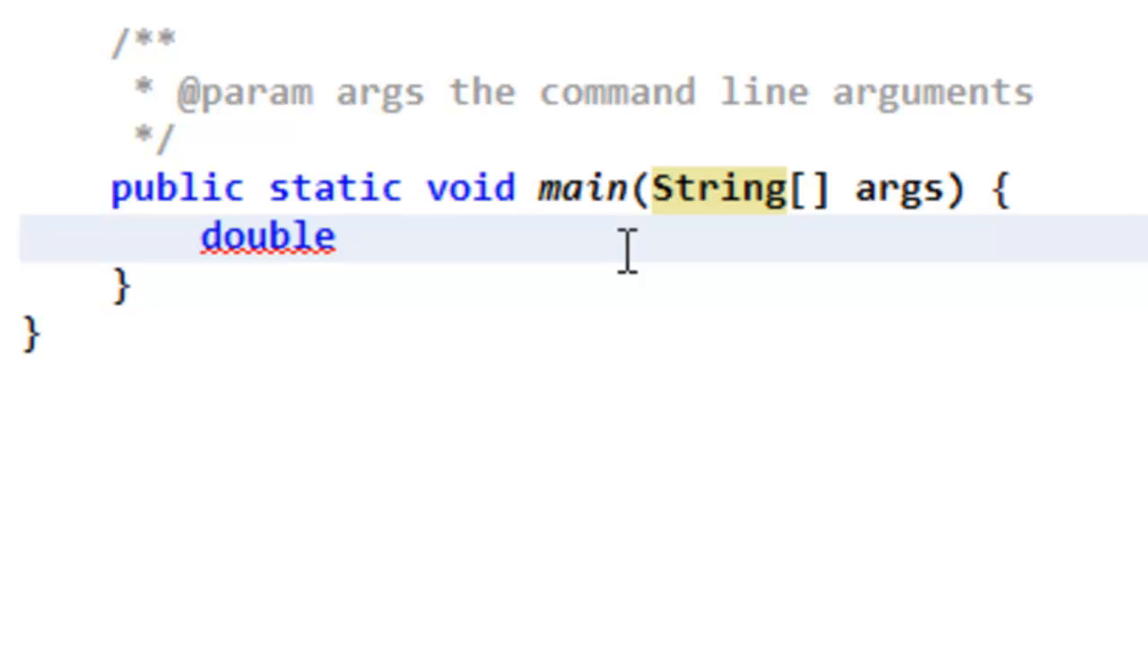
left_click(337, 237)
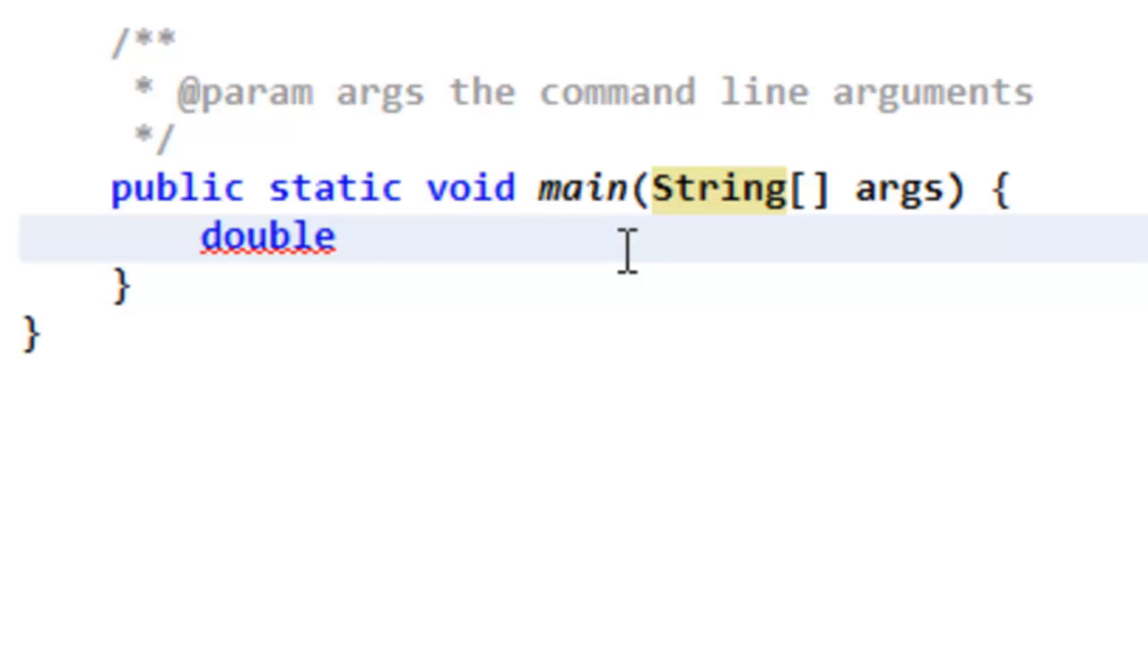
type("_myV")
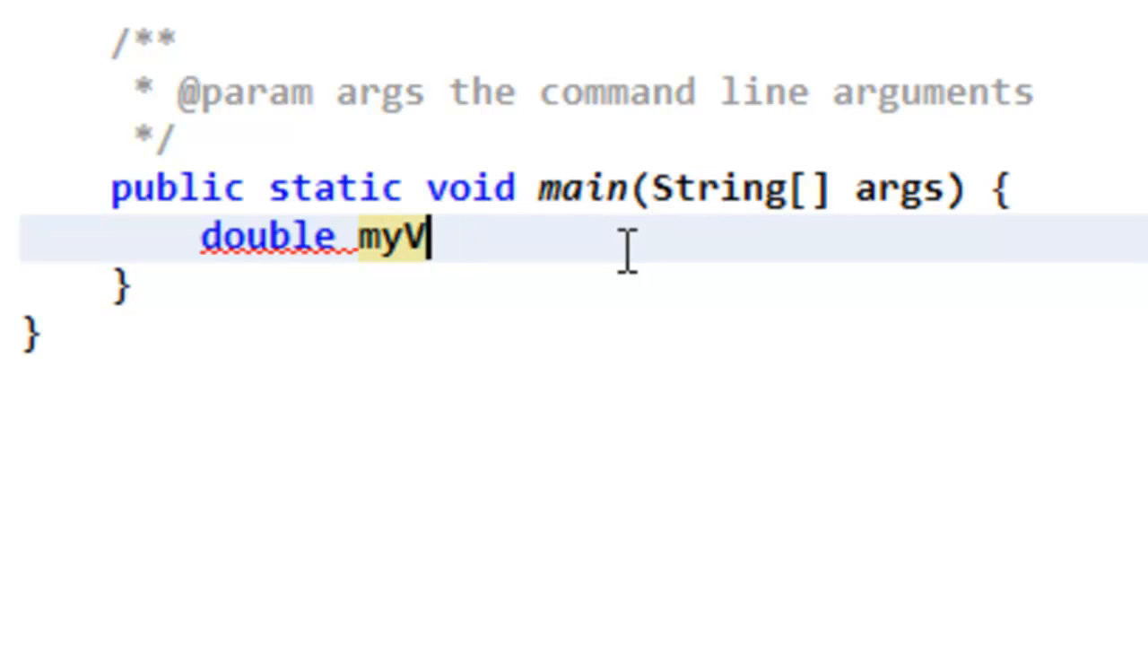
key("Backspace")
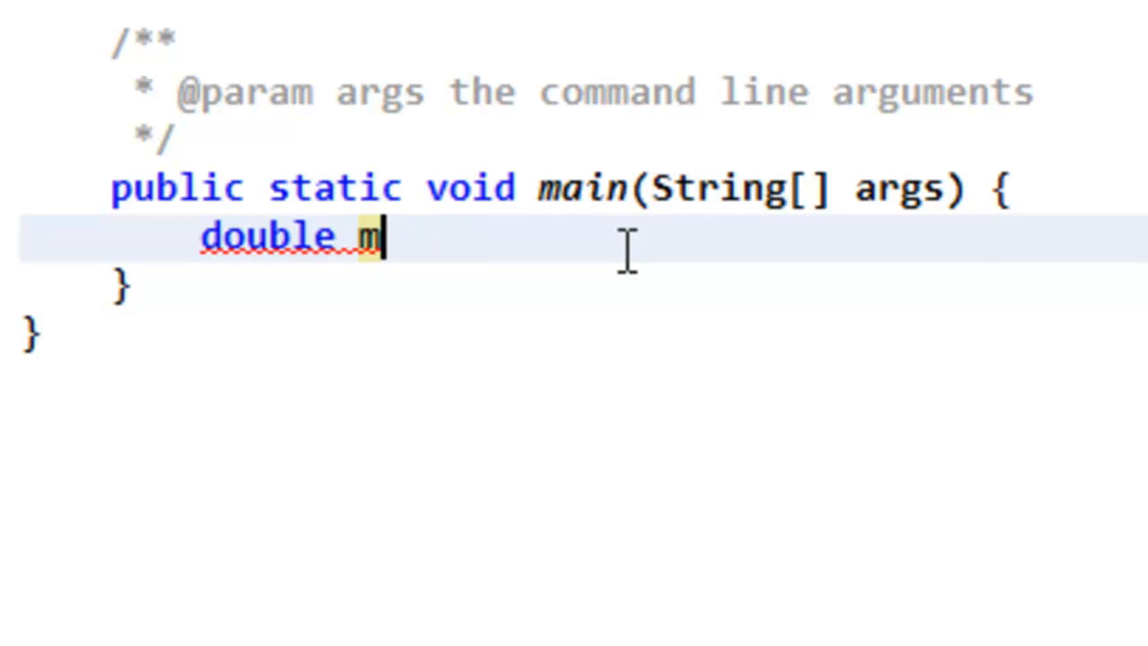
type("ariable")
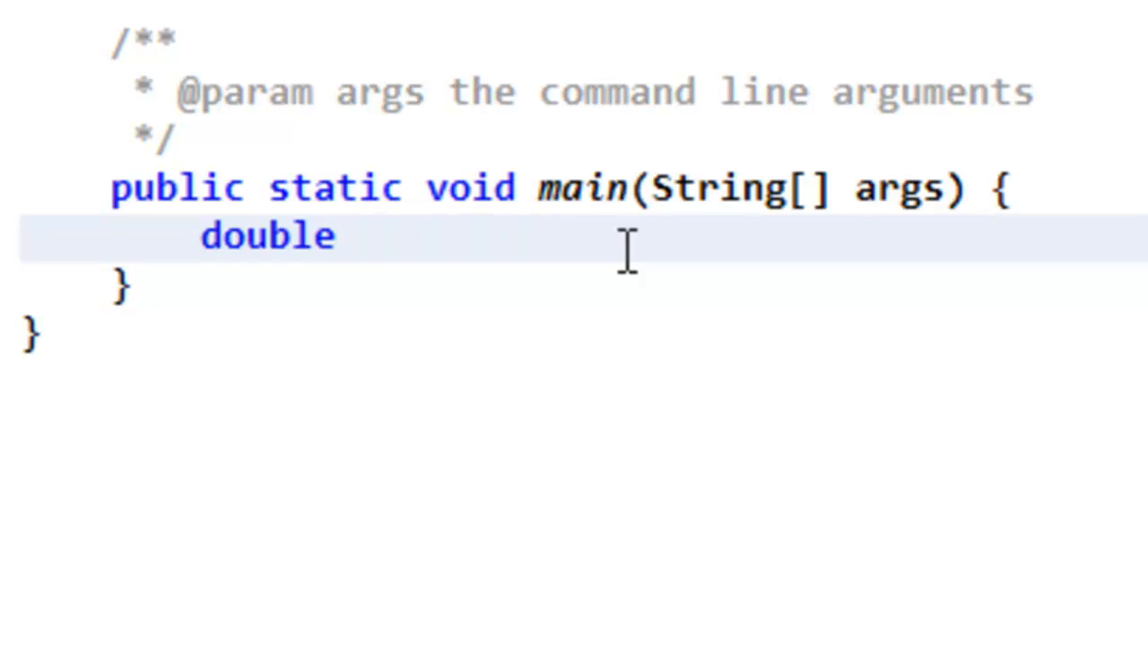
type("myDouble")
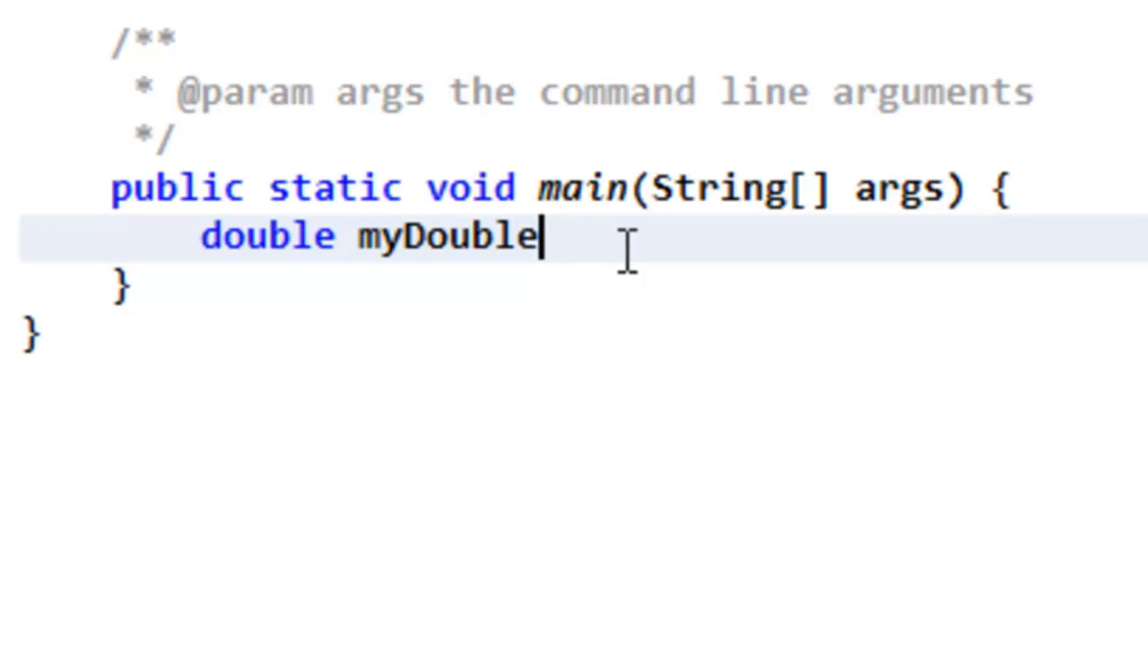
double_click(445, 237)
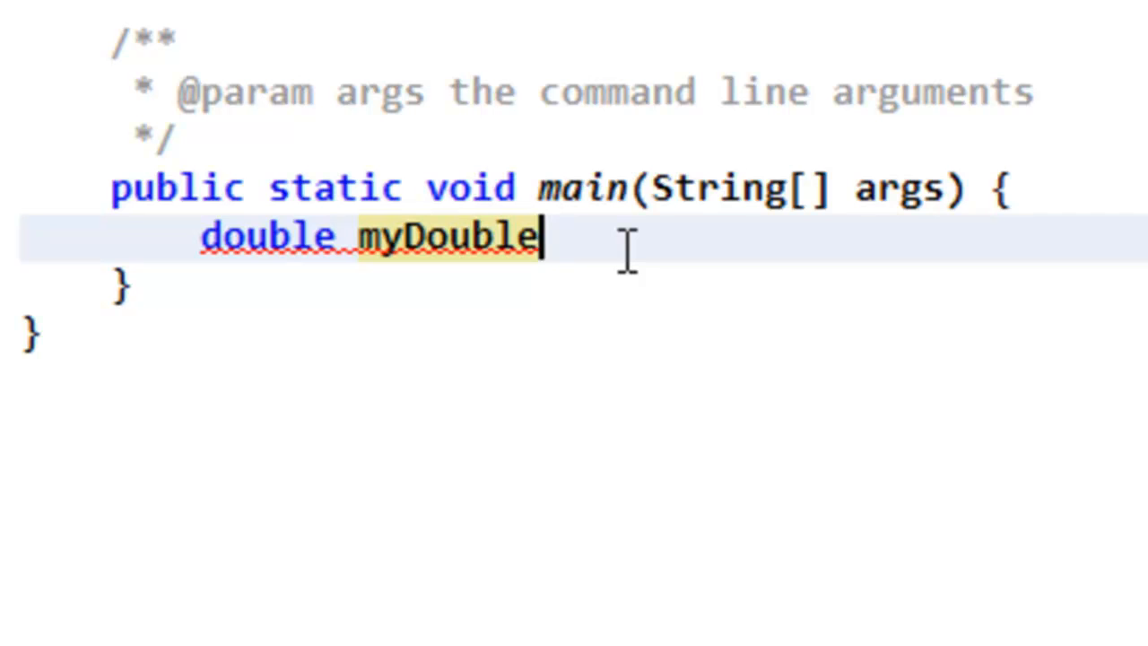
type(";")
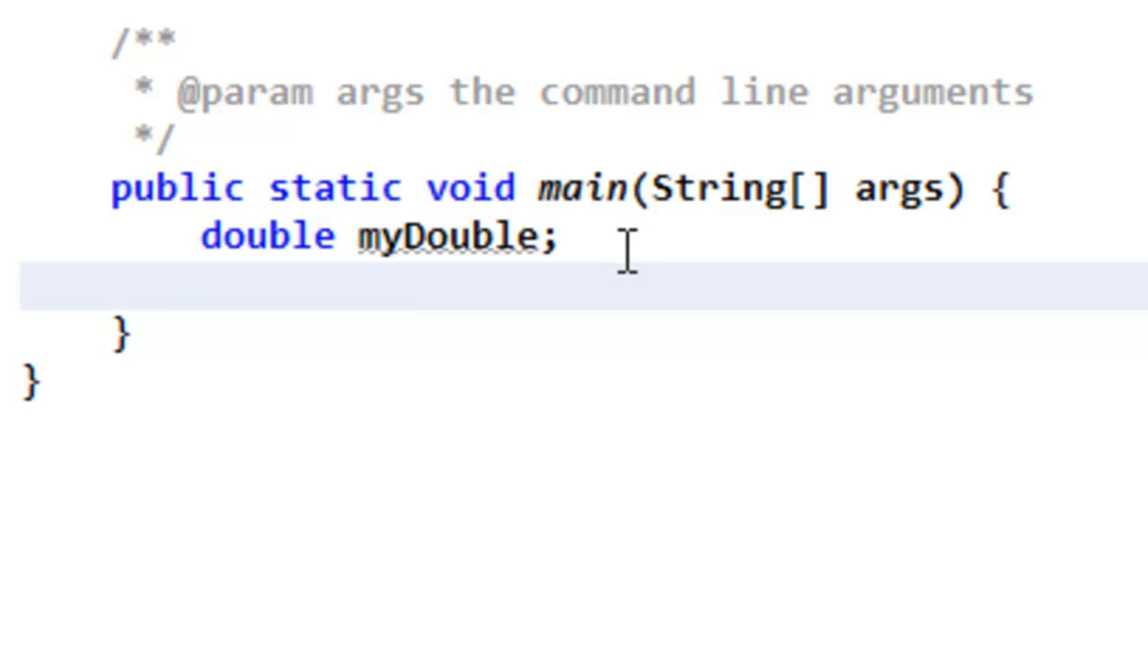
Write 'myDouble = 123123.123123;' on the line below the declaration
type("my")
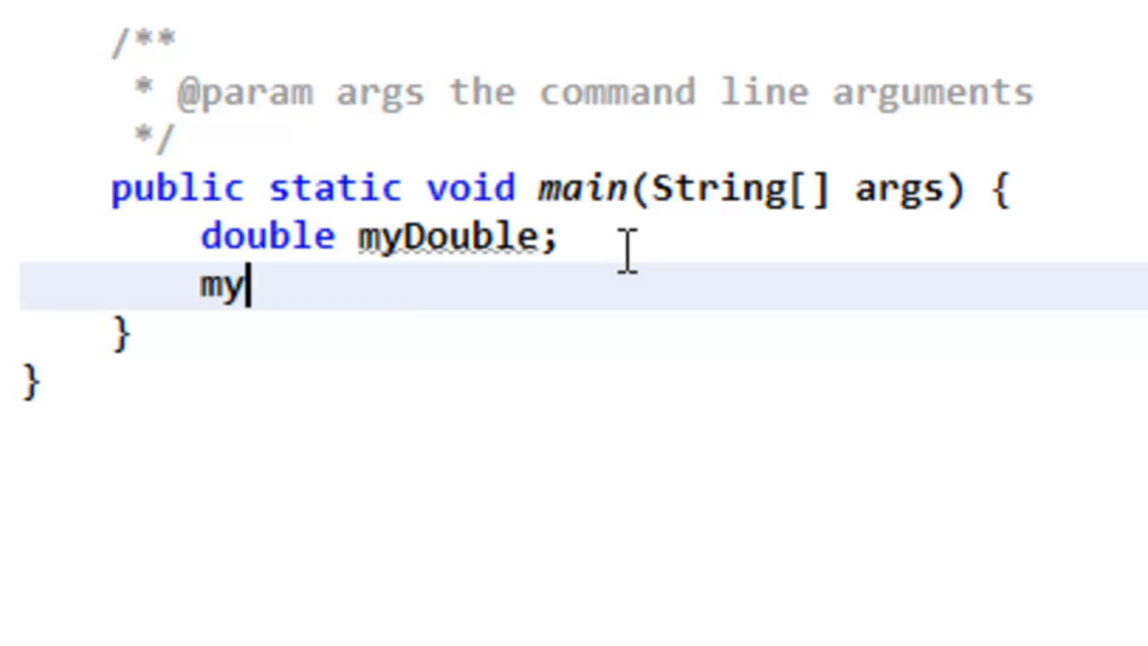
type("Double =")
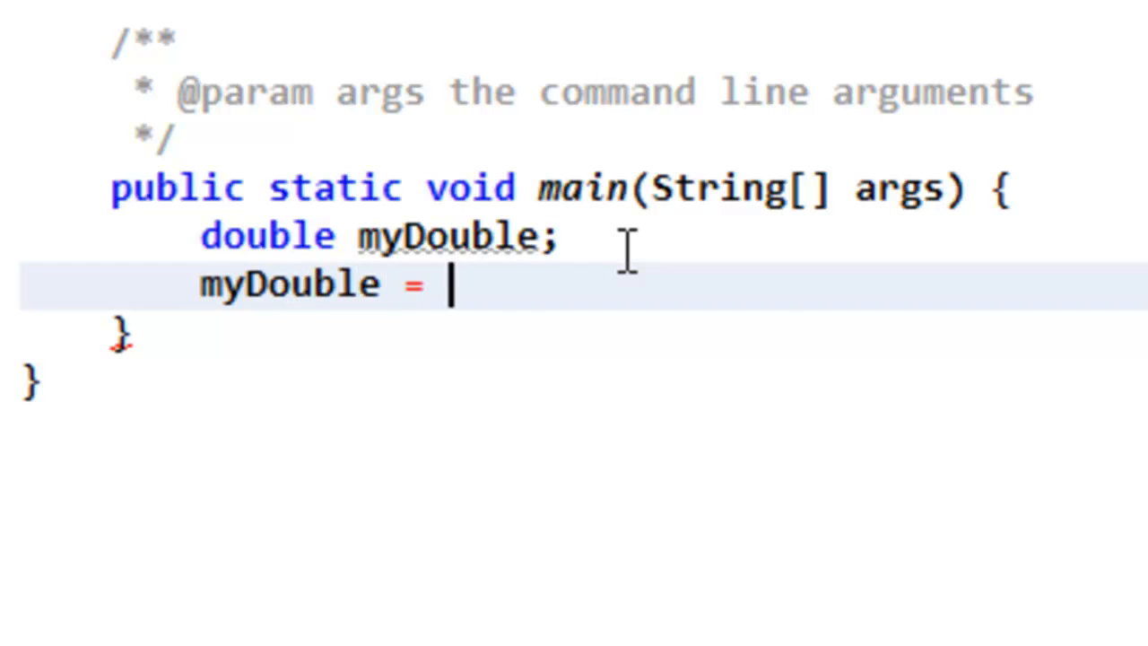
type("123123.123123")
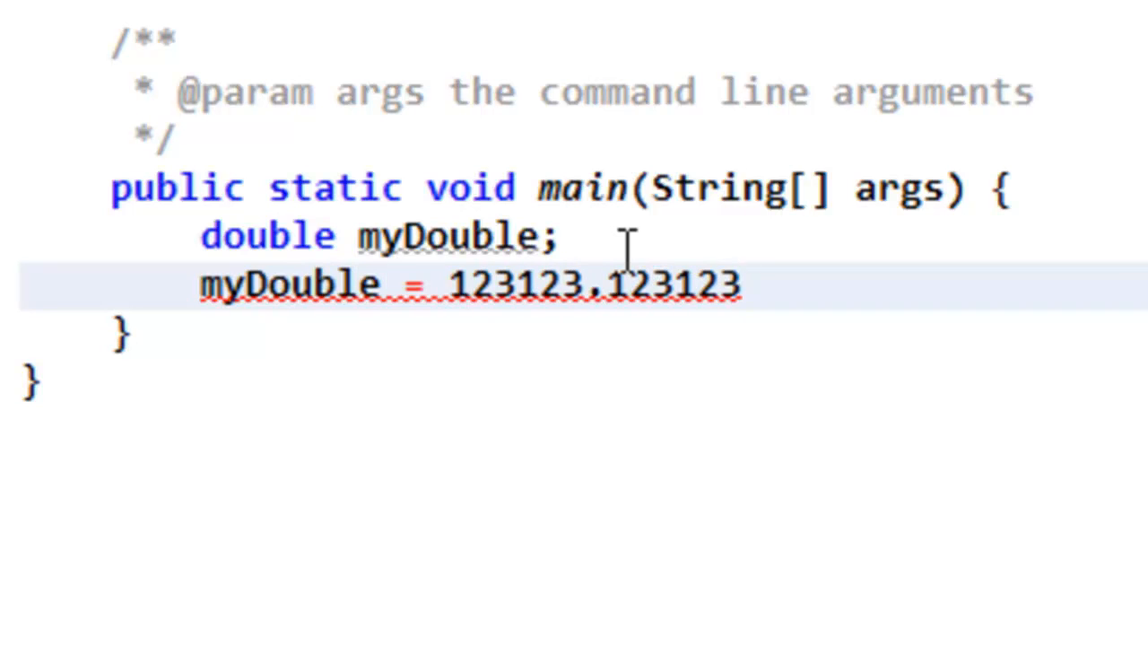
type(";")
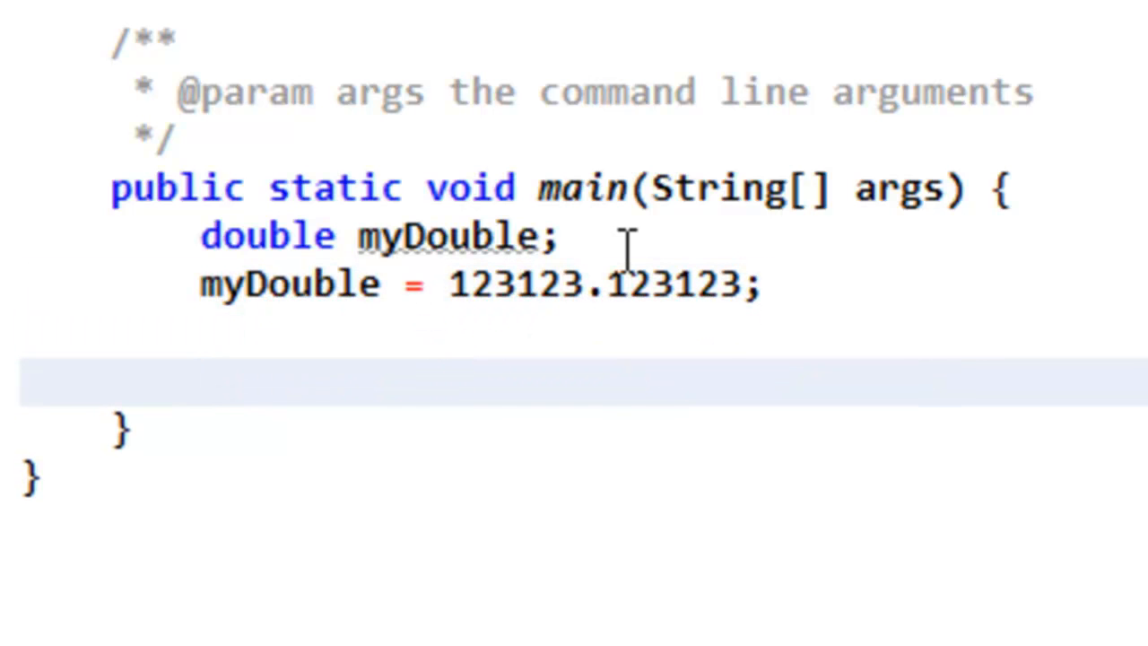
Add 'System.out.println(myDouble);' below the assignment using code completion
left_click(206, 381)
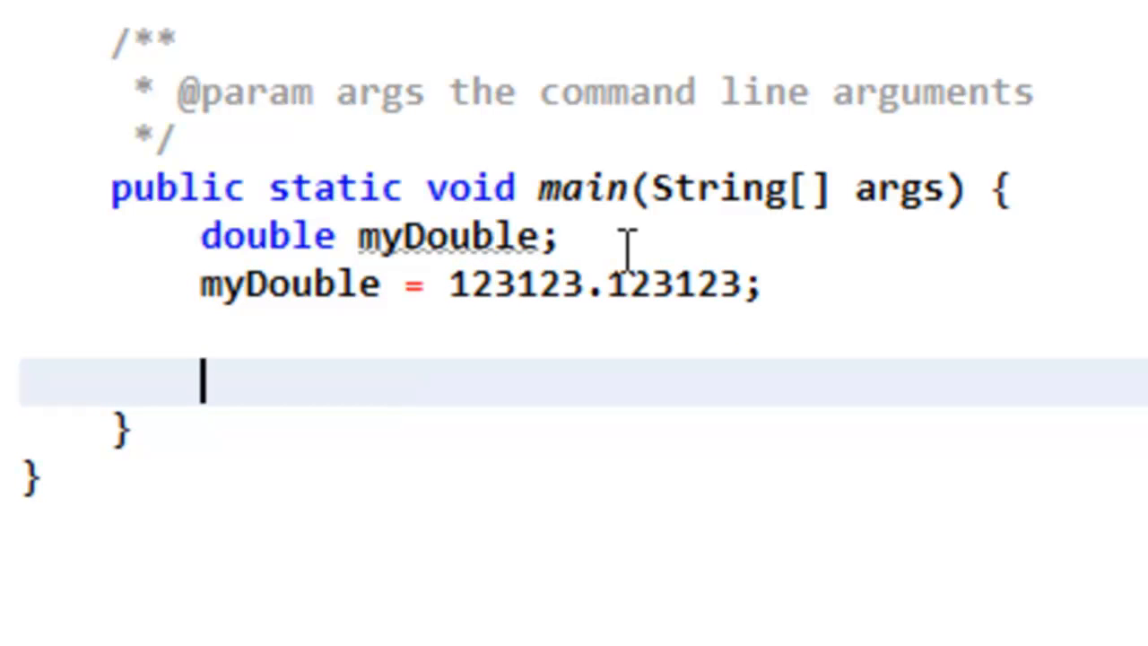
type("System")
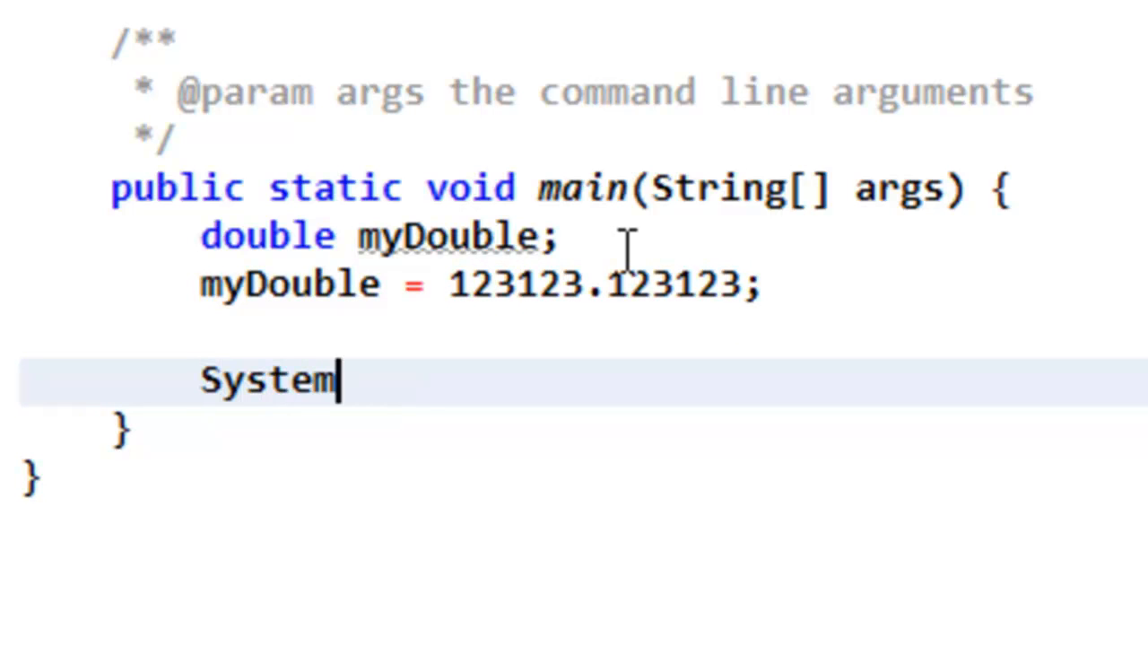
type(".otu.pr")
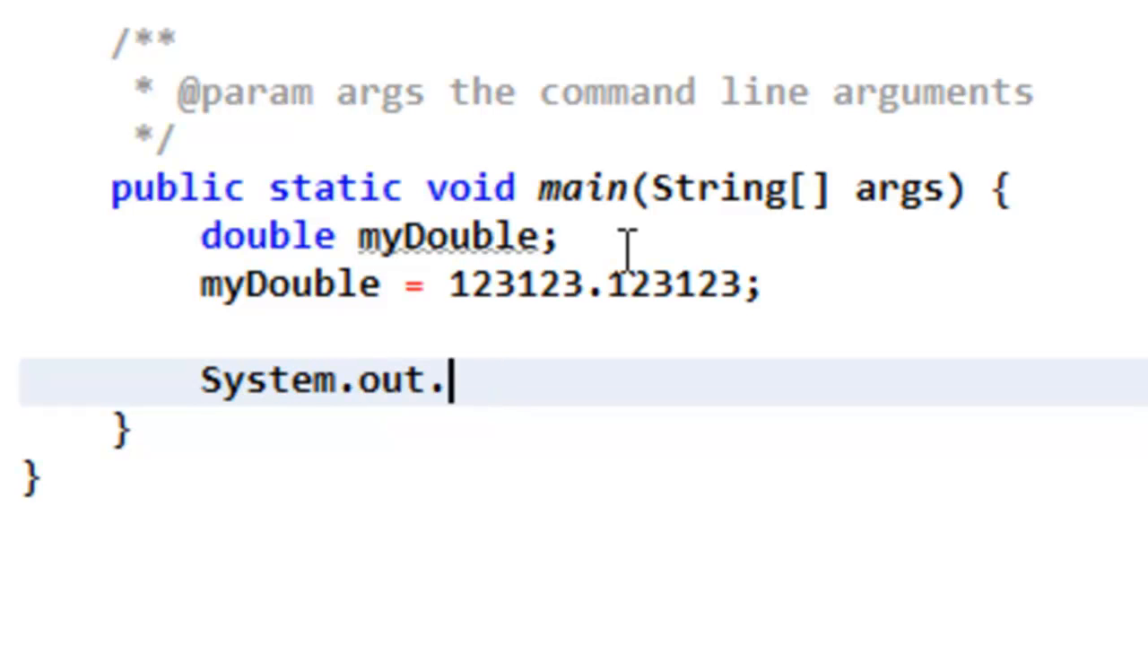
type("println(")
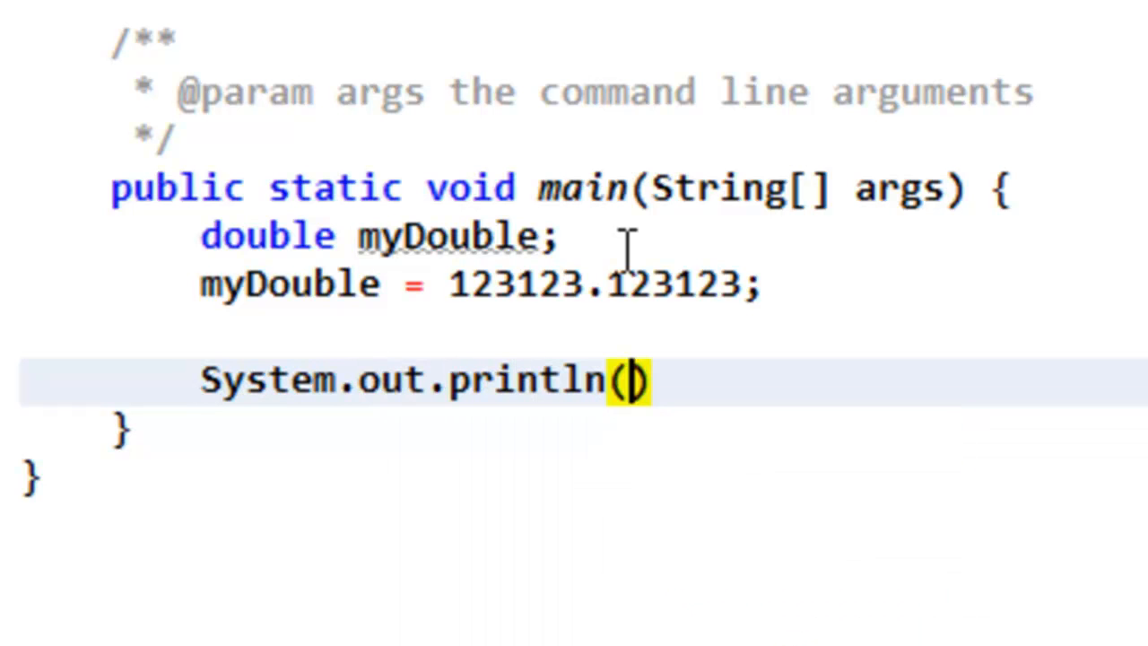
type("myDoubl")
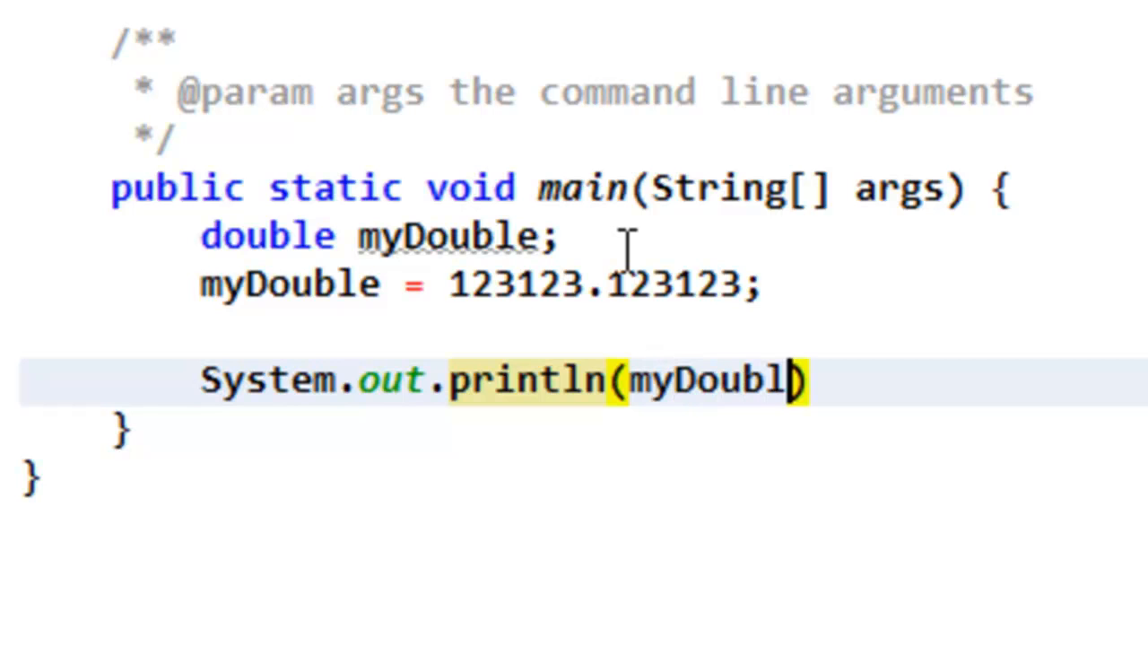
type("e;")
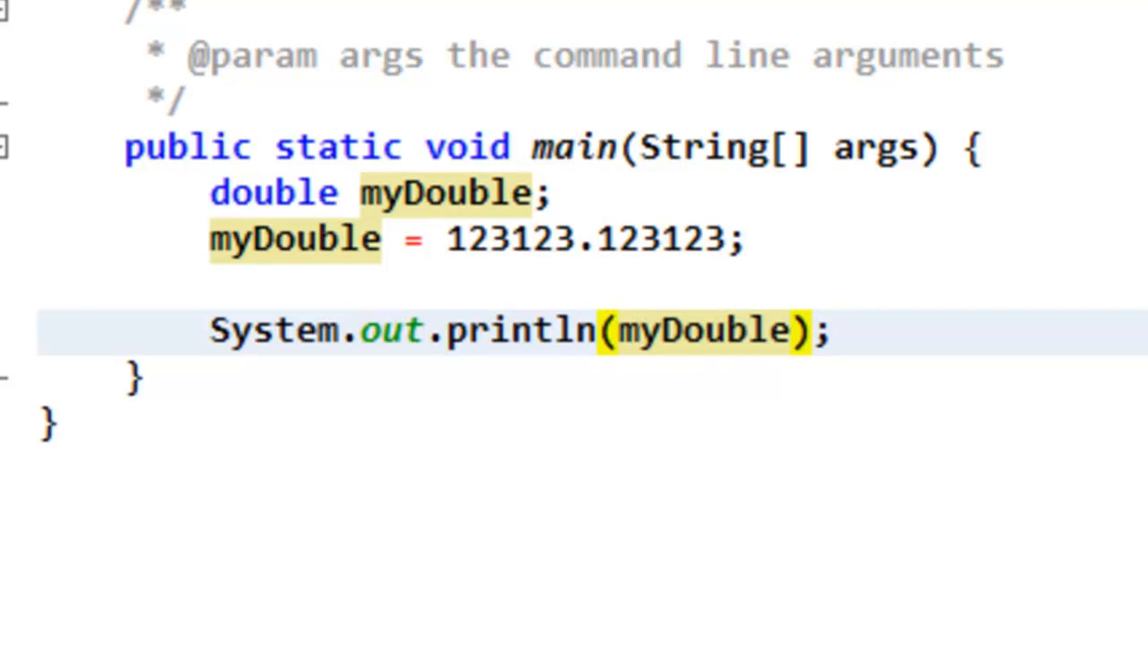
Change println to print and leave a blank line above the print statement
left_click(621, 330)
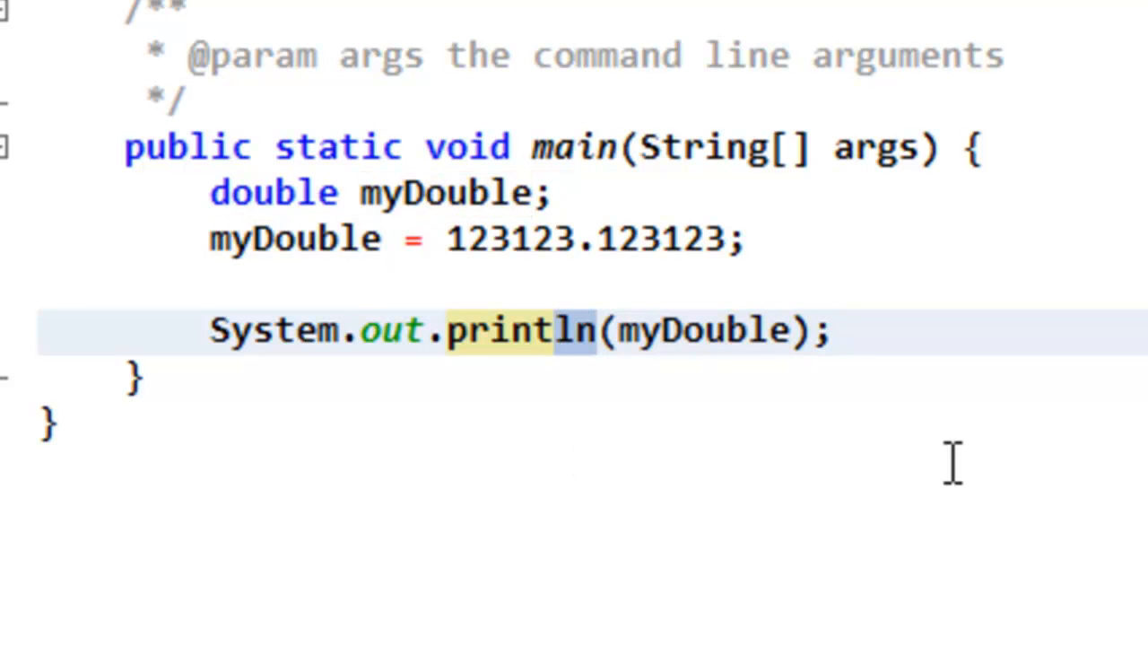
key("Backspace")
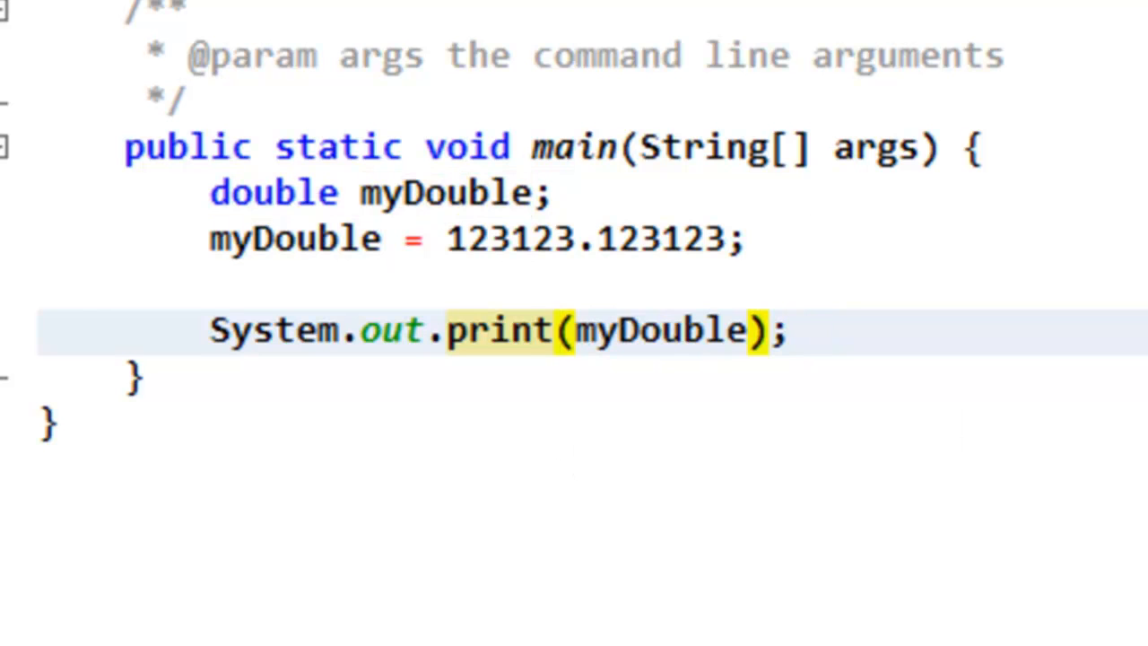
type("ln")
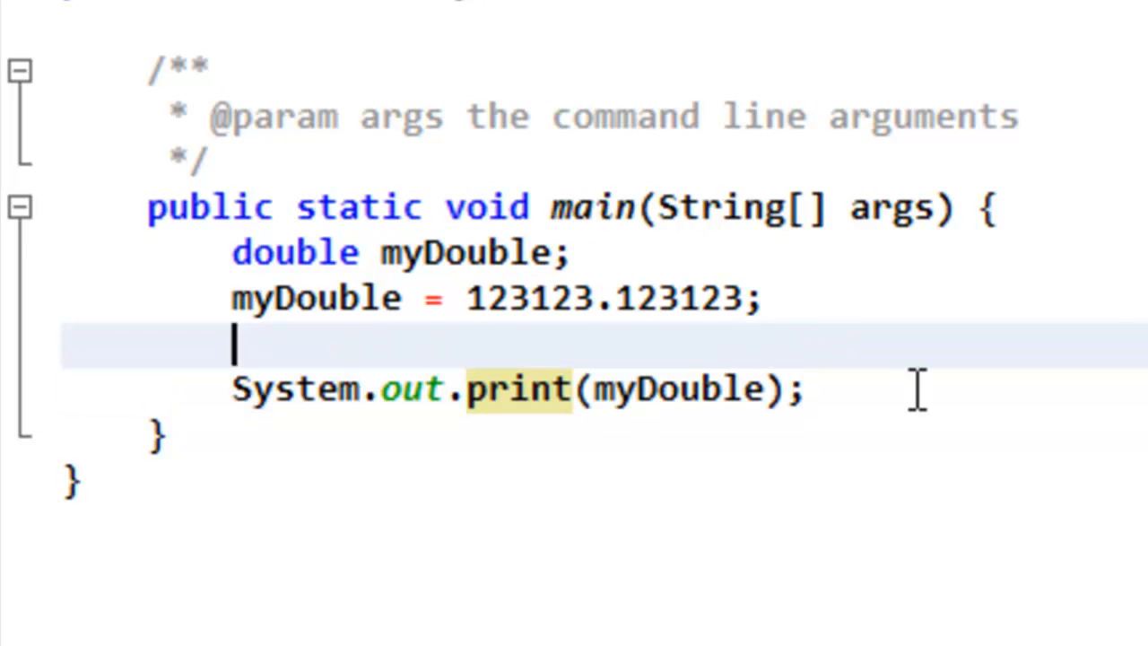
Write 'System.out.print("My double is: ");' and remove the old print(myDouble) line
type("Syst")
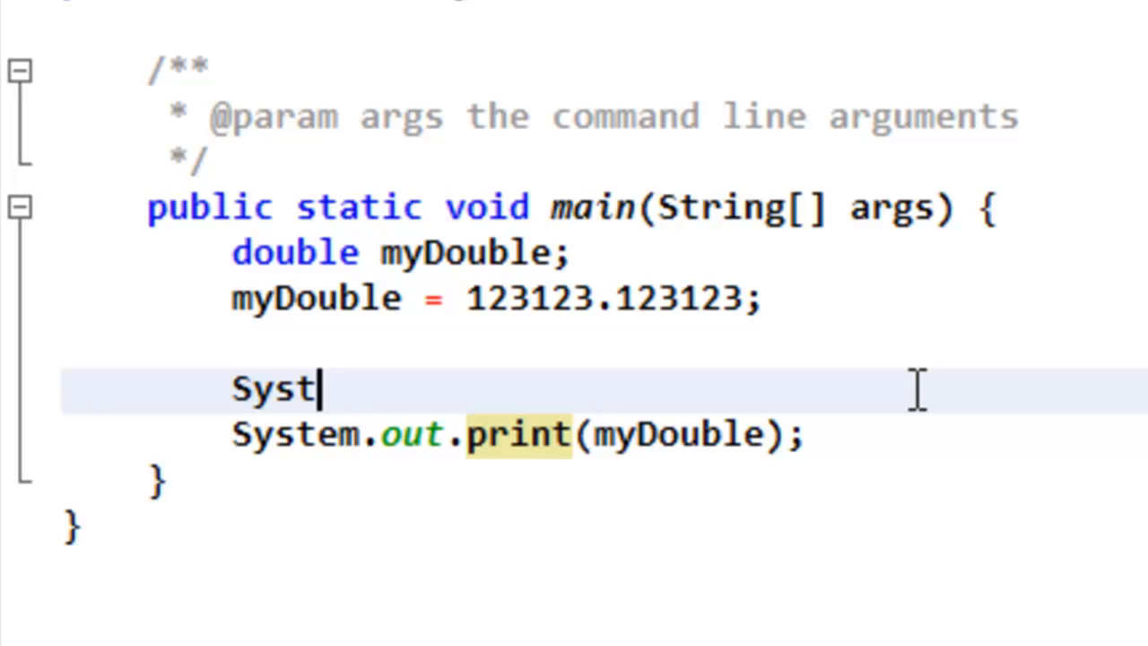
type("em.out.print(\"M")
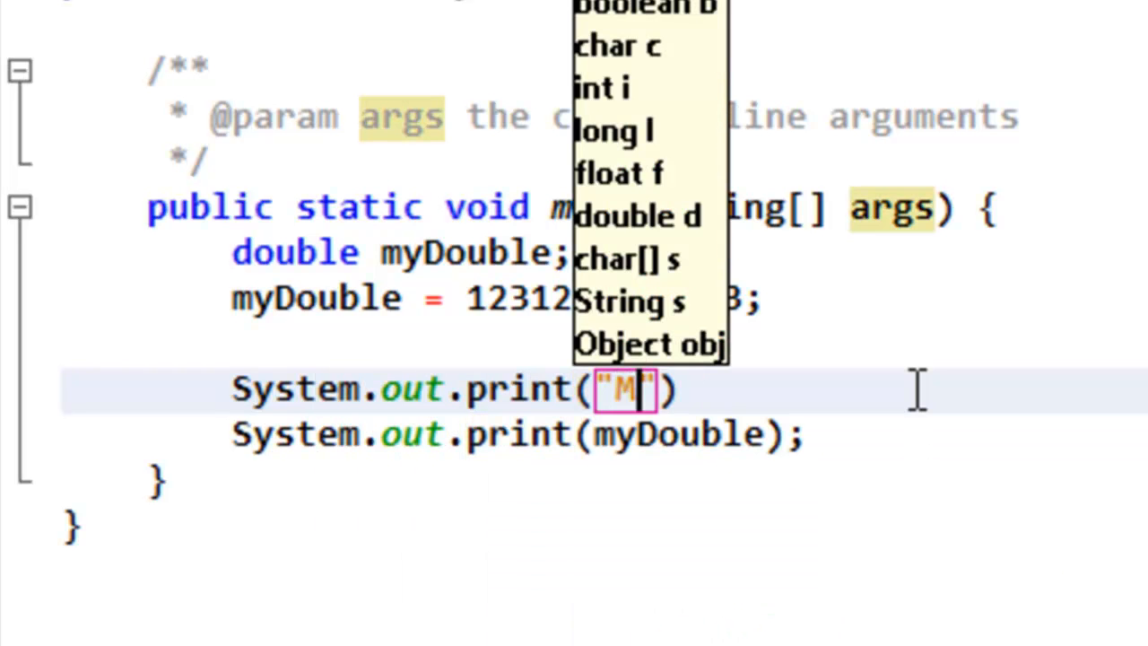
type("y double is")
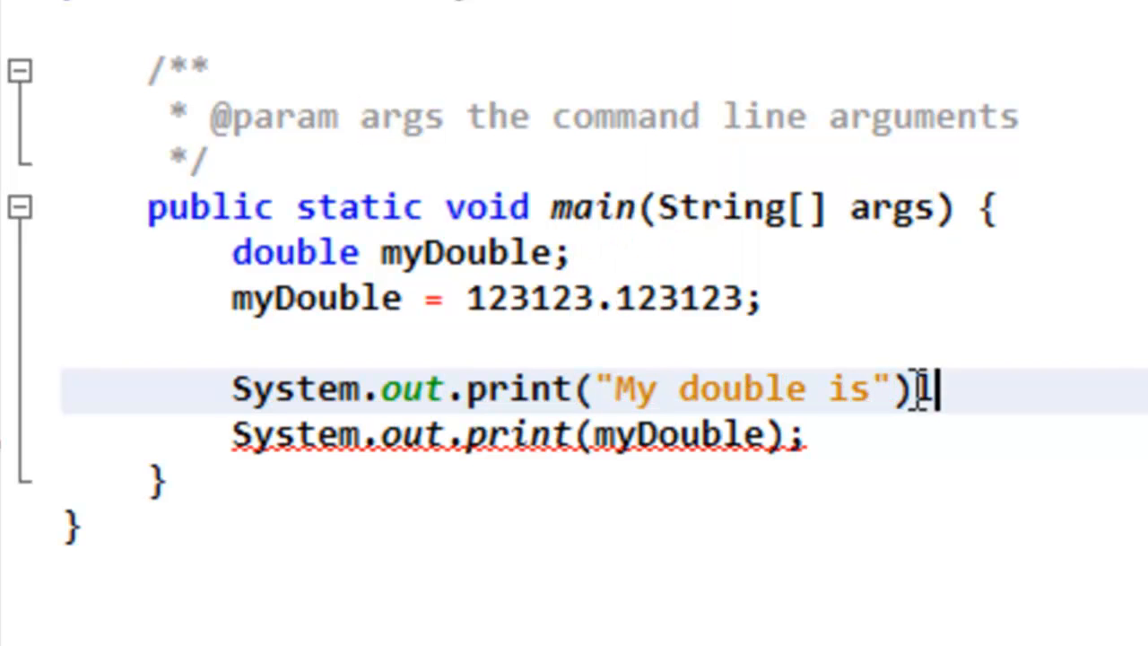
type(";")
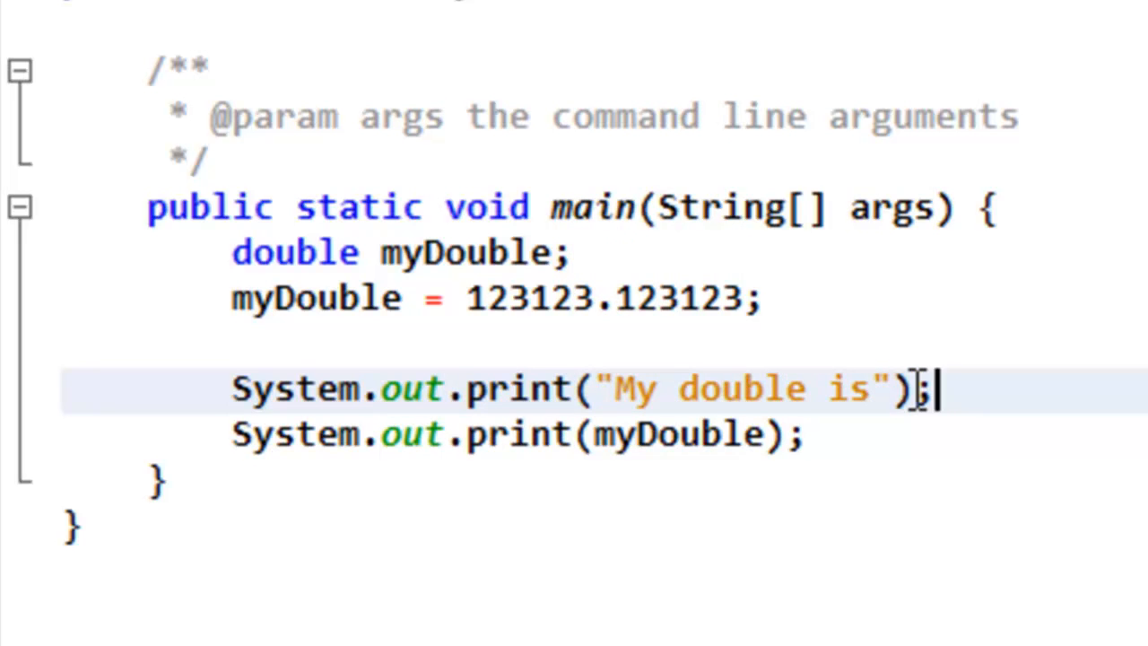
type(":")
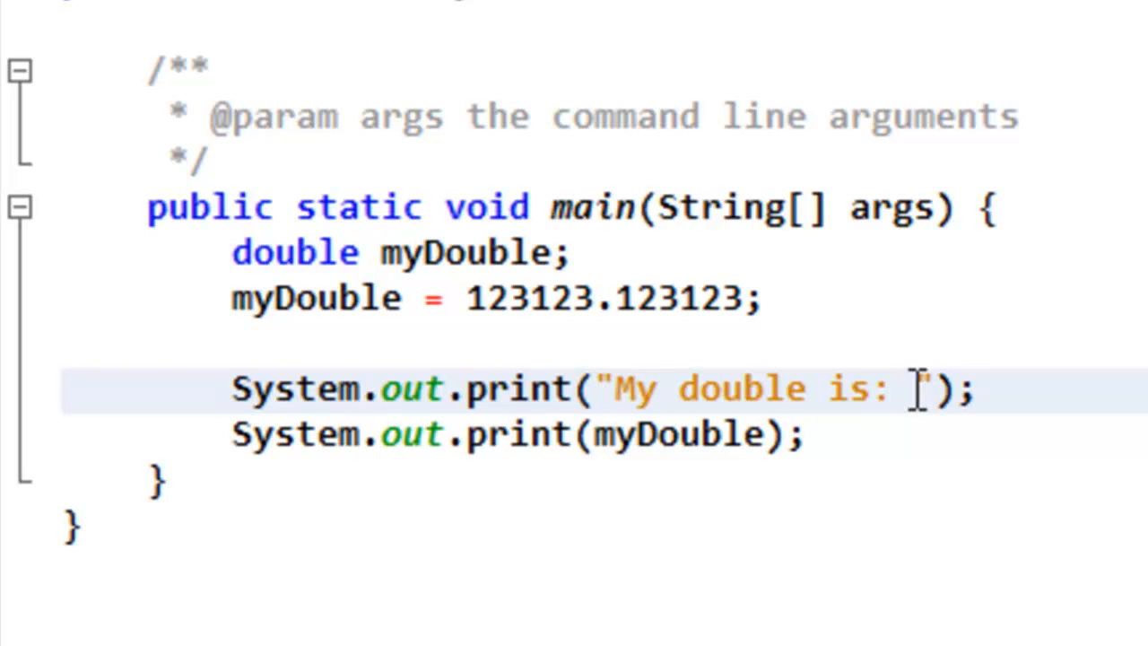
left_click(717, 436)
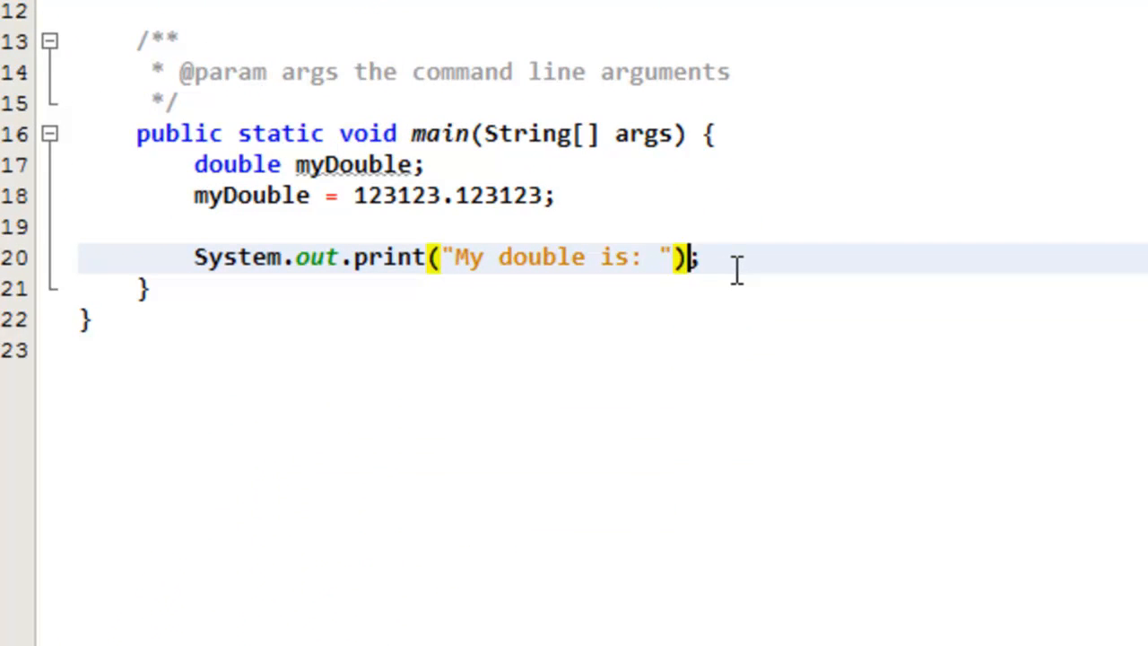
Append '+ myDouble' to the print call, run with F6, and switch it to println
type("+")
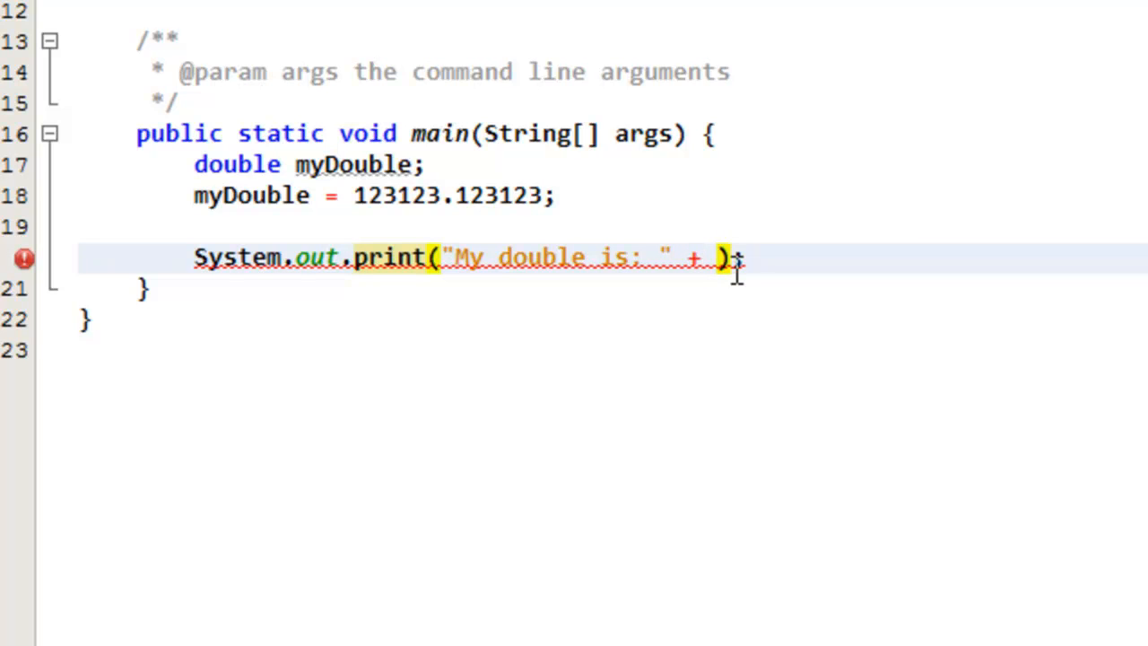
type("myDouble")
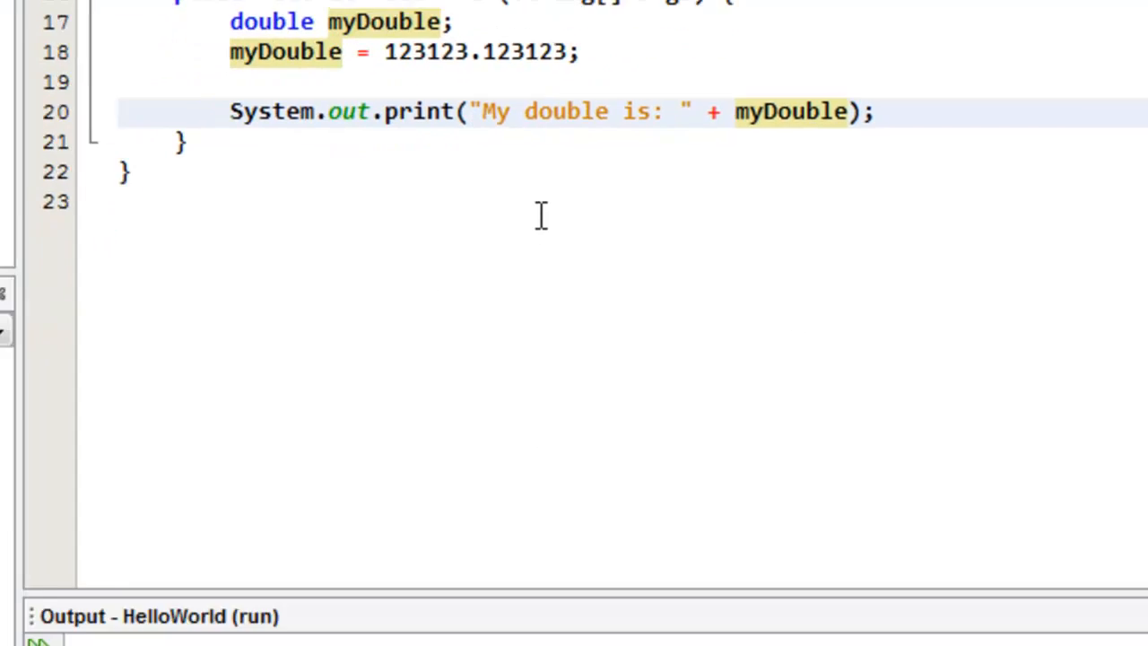
key("F6")
type("ln")
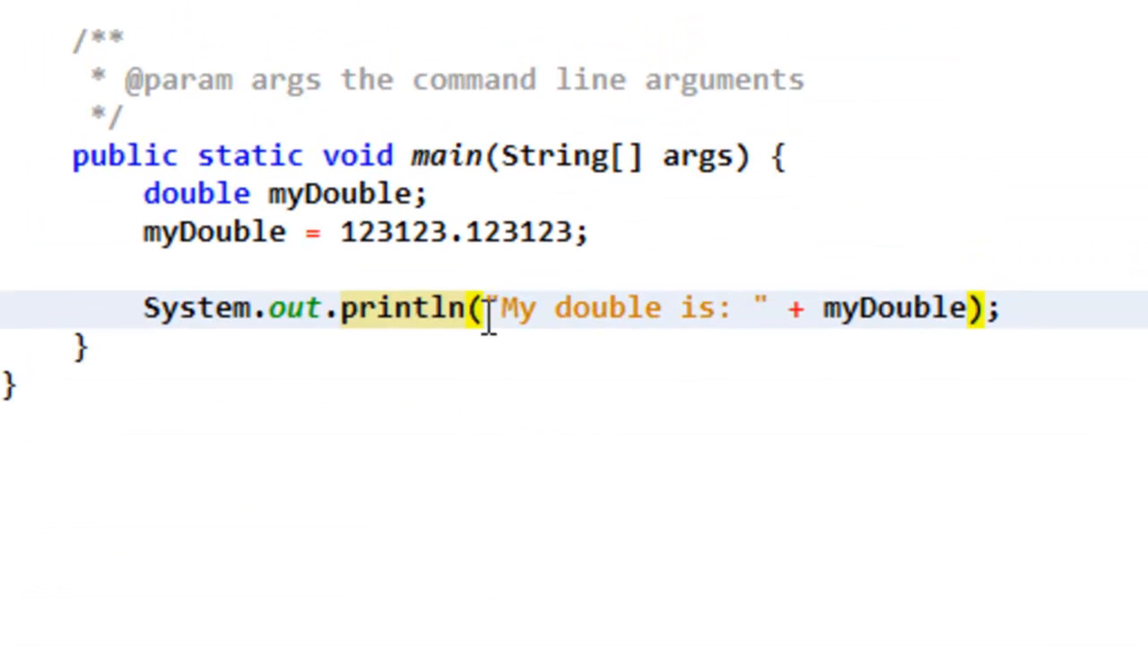
double_click(894, 309)
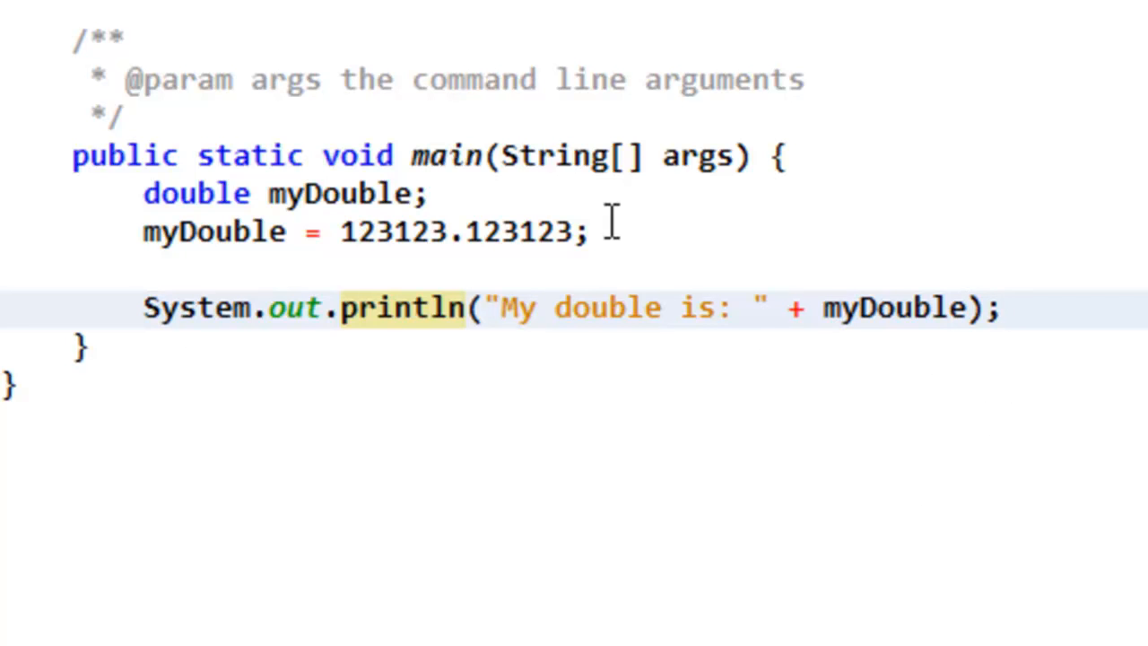
mouse_move(636, 165)
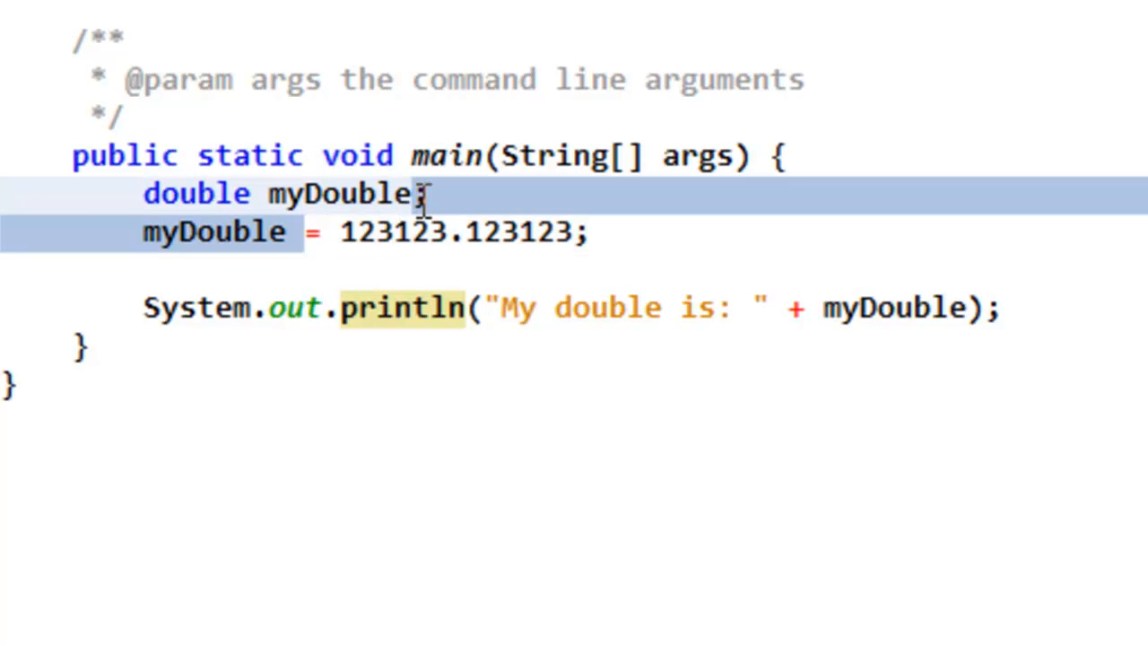
Merge declaration and assignment into 'double myDouble = 123123.123123;'
left_click(341, 193)
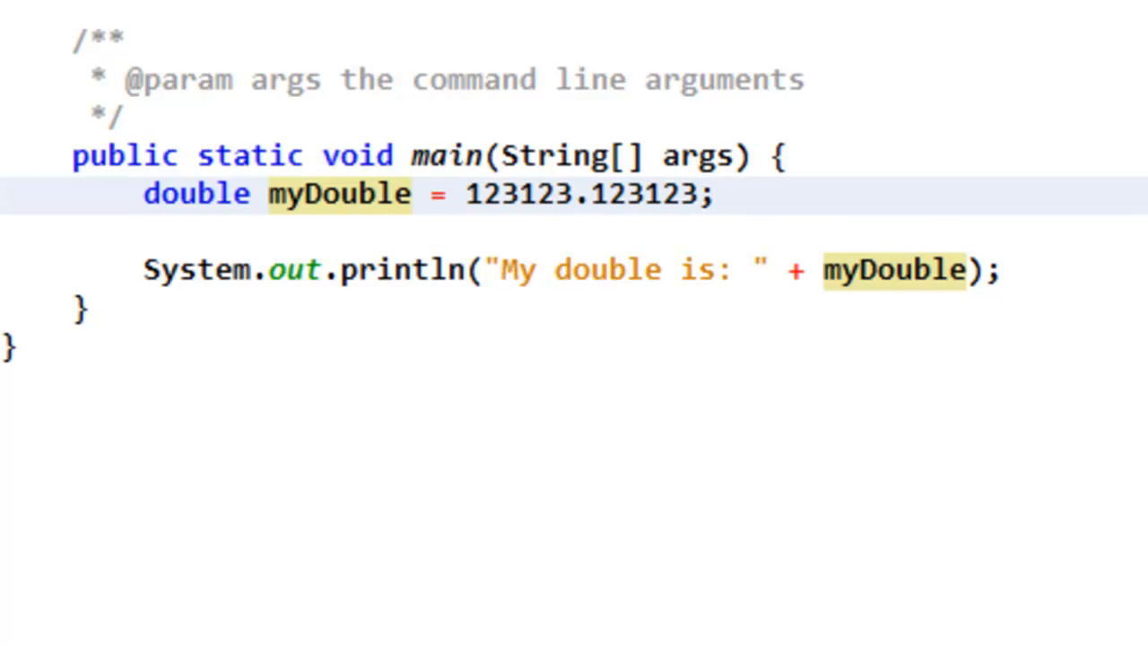
Add 'myDouble = 123.456;' after the declaration and run the program with F6
type("myDo")
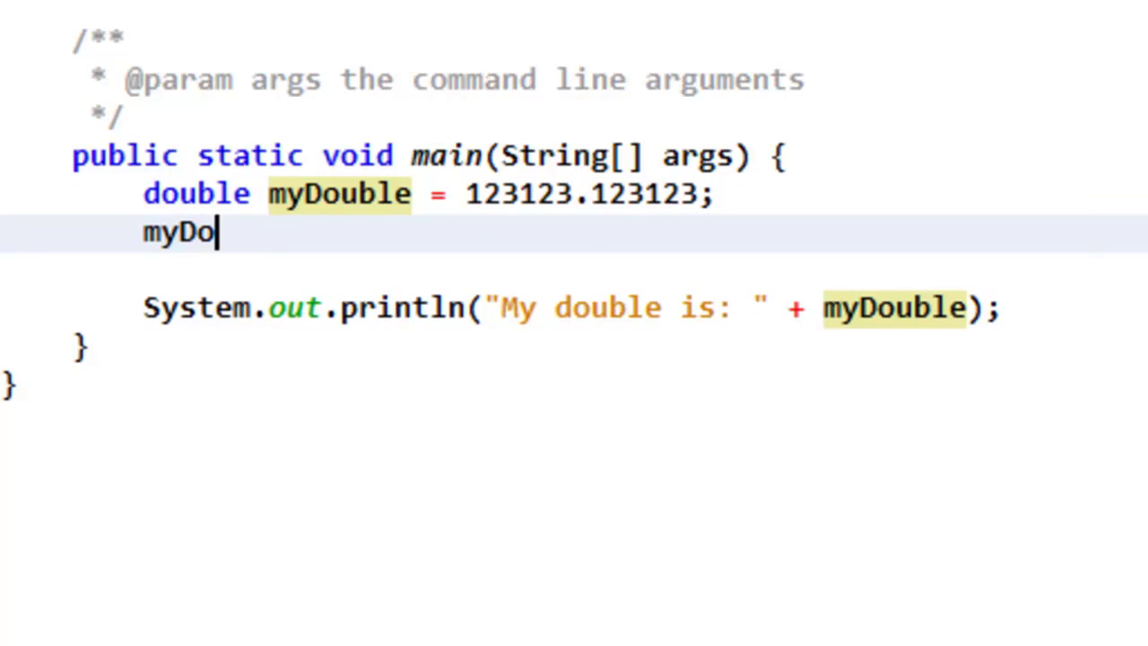
type("uble =")
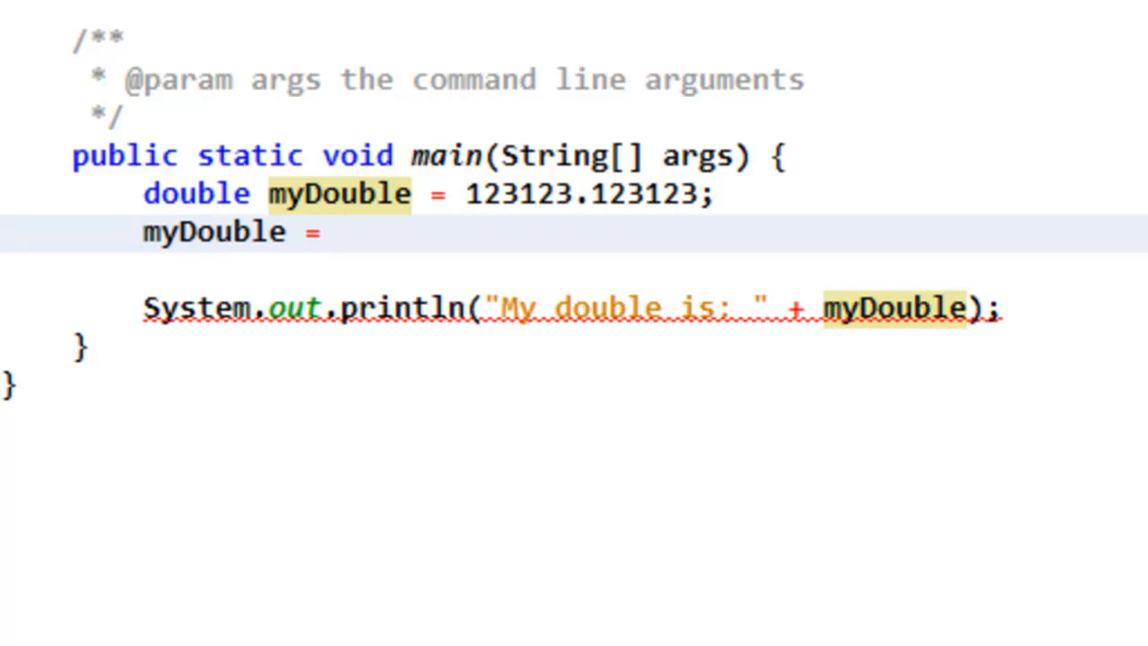
type("123")
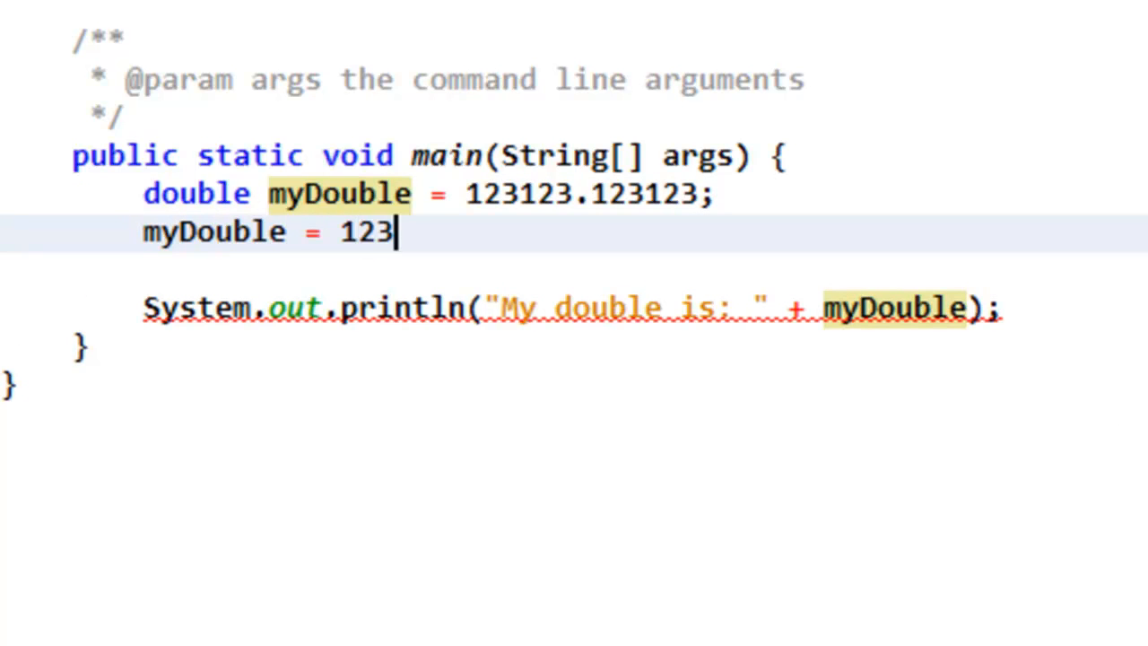
type(".456;")
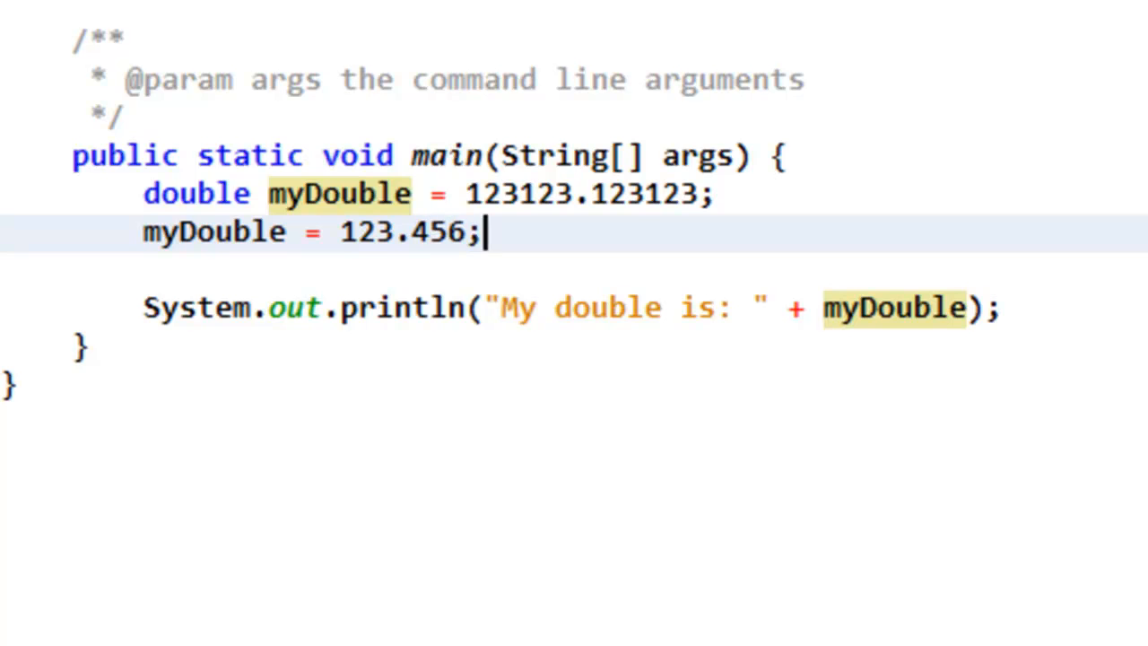
key("F6")
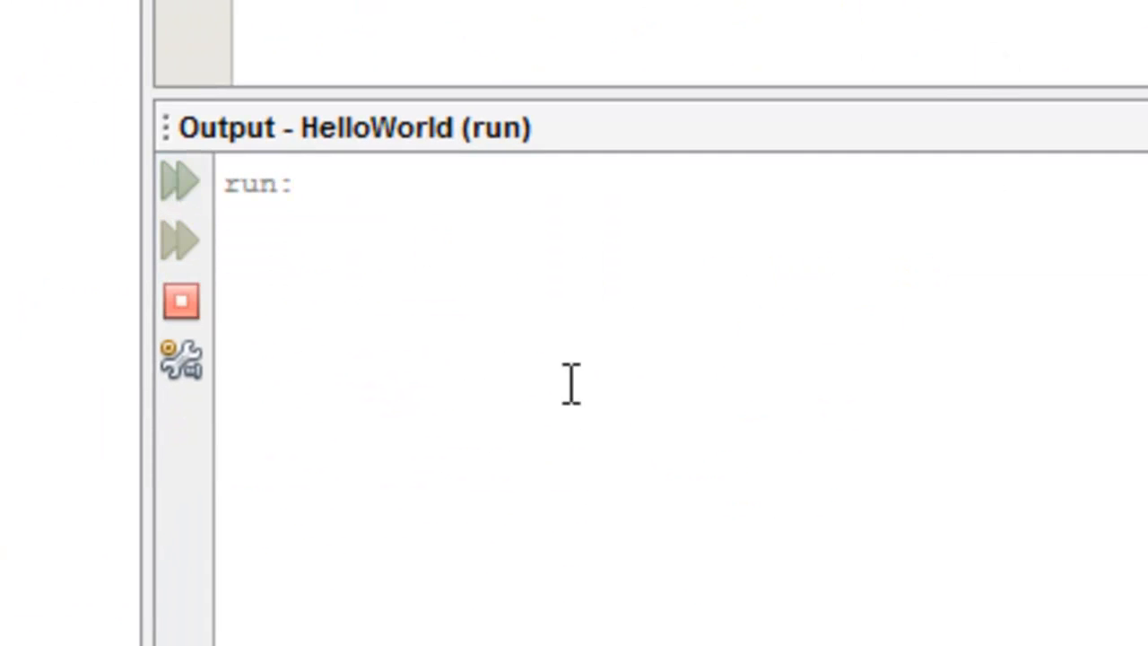